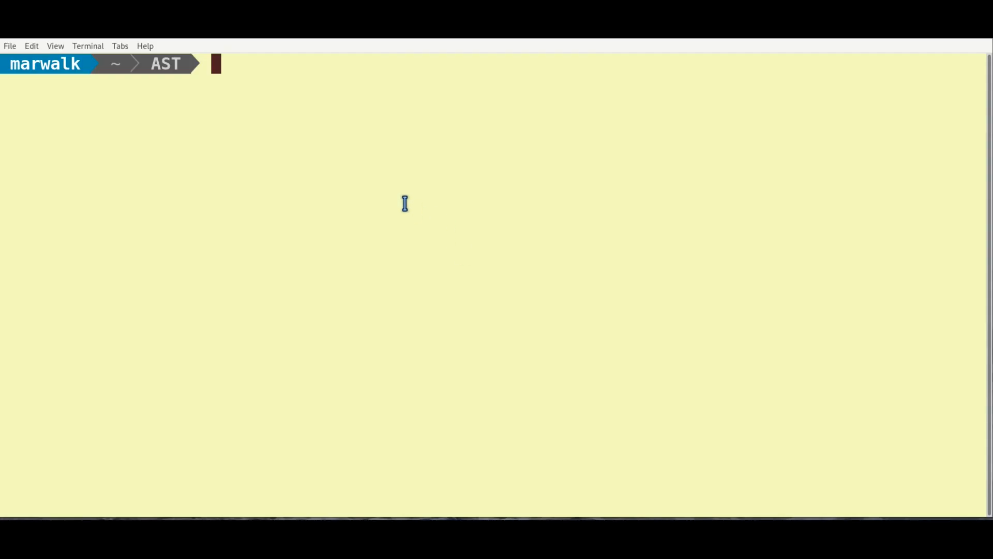
List the org.pulsecaster.PulseCaster keys: codec, audiorate, expert, skip-warning, vorbisq.
text(gsettings list-keys org.pulsecaster.PulseCaster)
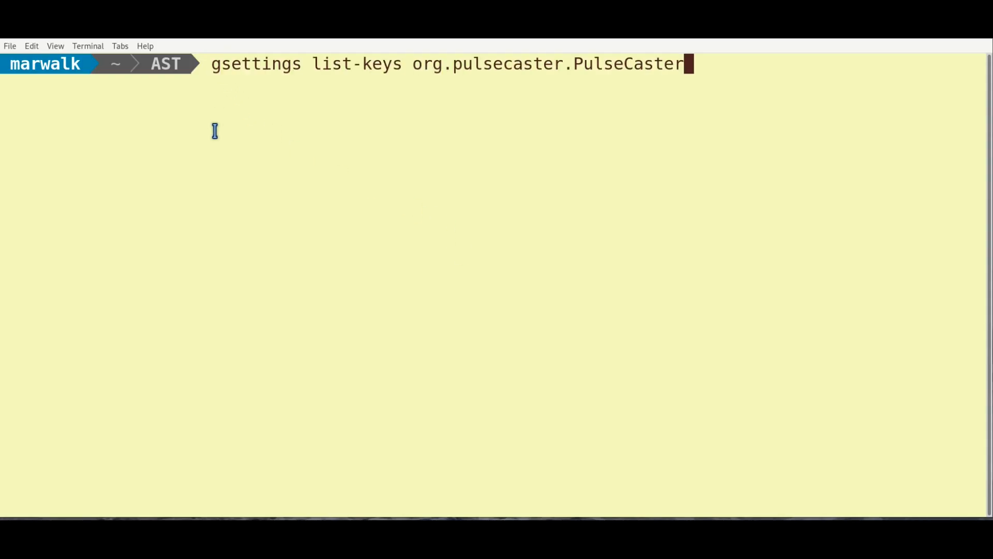
key(Return)
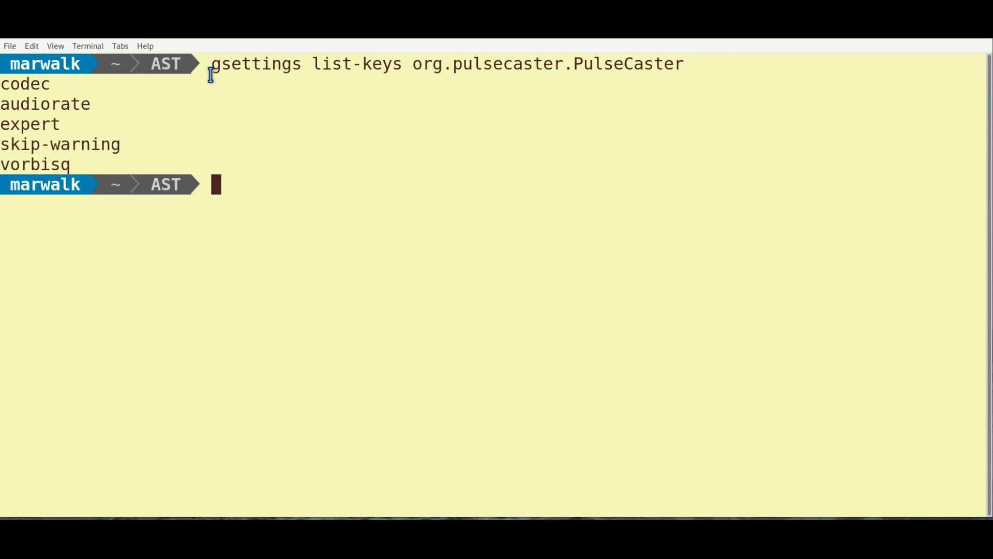
mouse_move(204, 184)
text(gsettings list-recursively org.pulsecaster.PulseCaster)
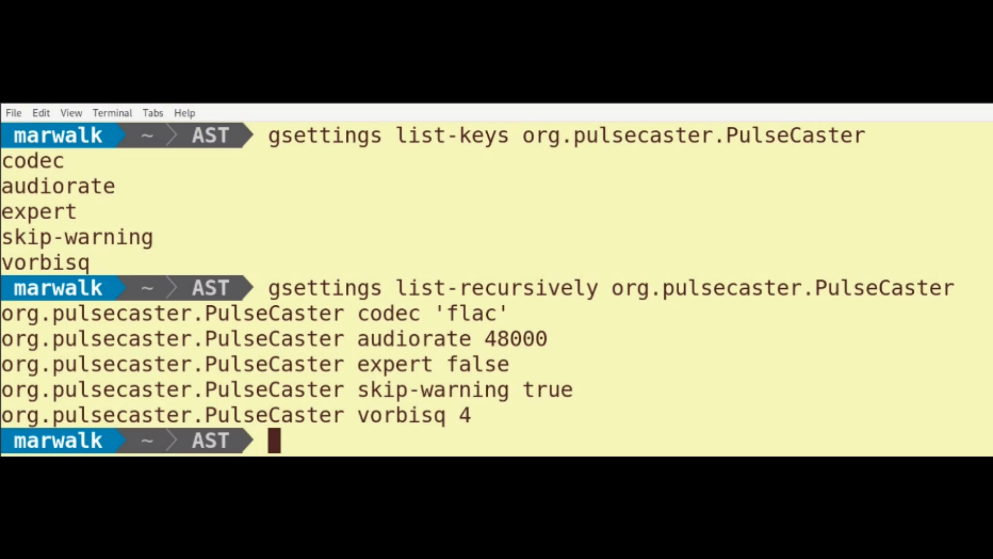
Set audiorate to 44100 via gsettings and relist the settings to confirm it.
text(gsettings set org.pulsecaster.PulseCaster audiorate 44100)
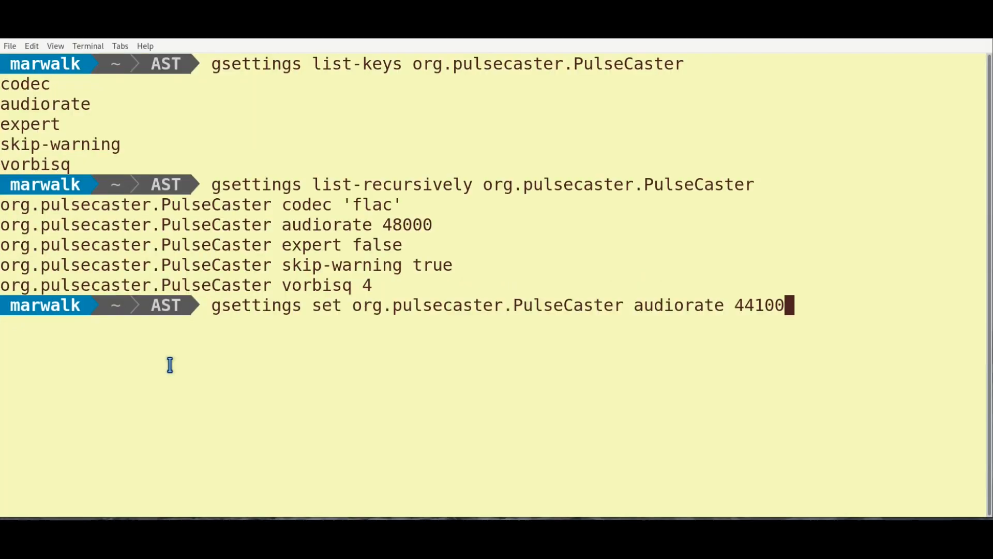
key(Return)
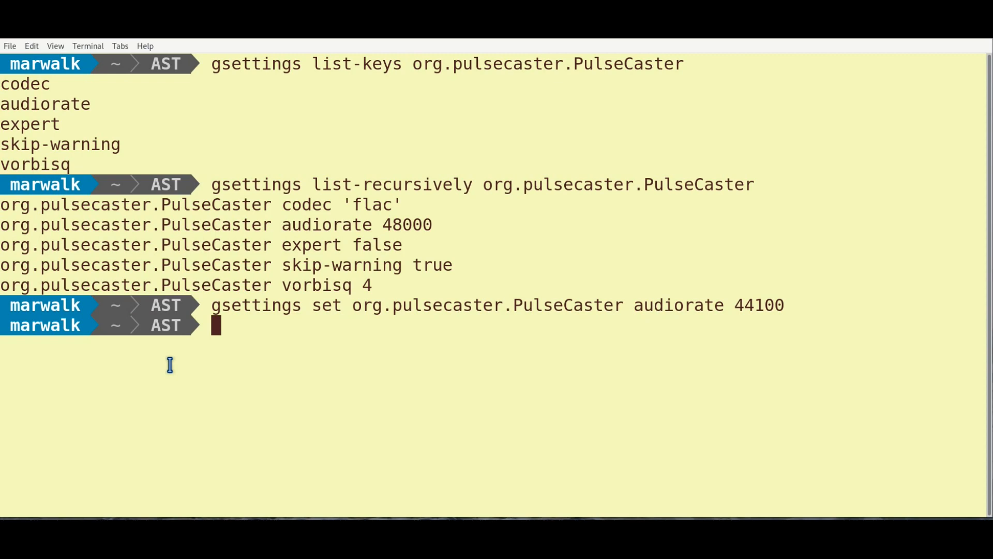
mouse_move(255, 346)
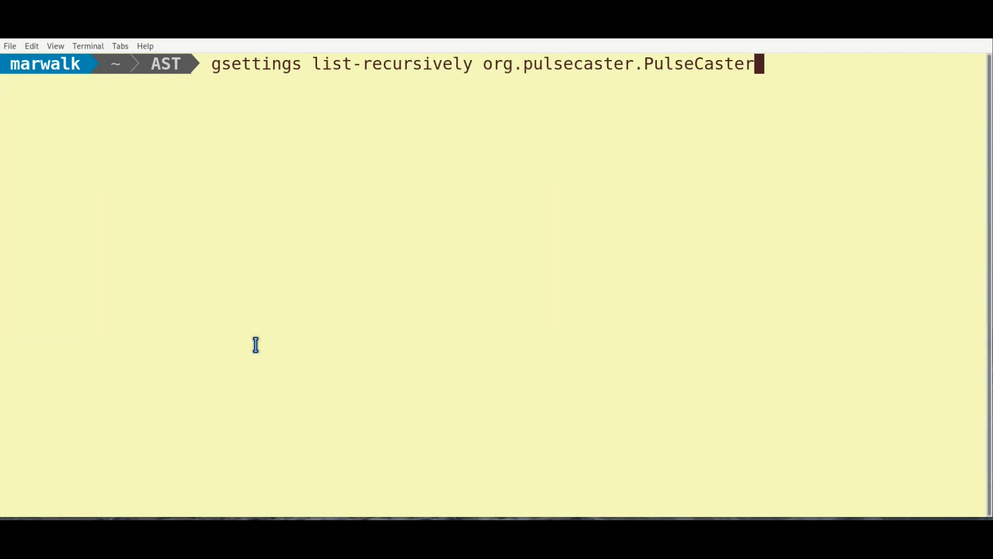
key(Return)
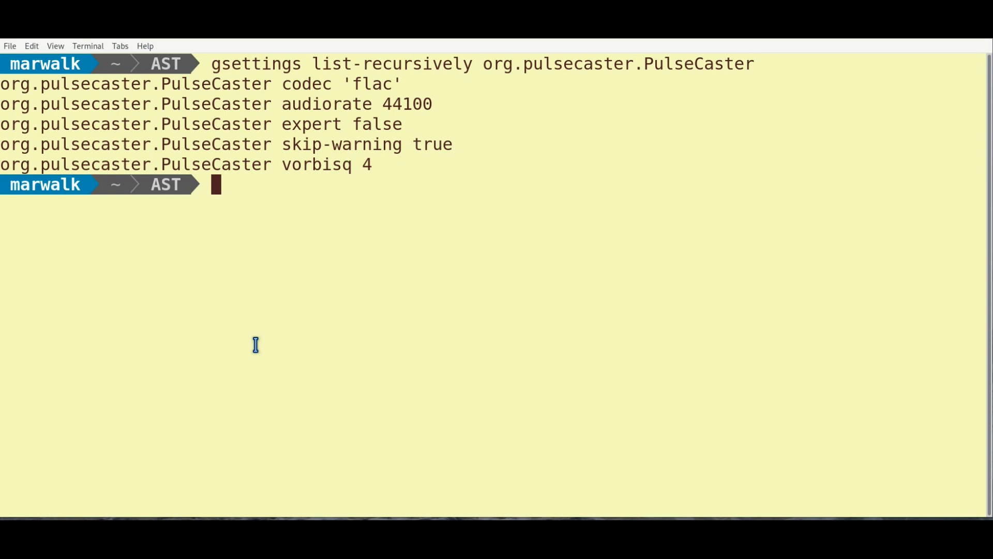
Describe the expert key, then set org.pulsecaster.PulseCaster expert to true.
text(gsettings describe org.pulsecaster.PulseCaster expert)
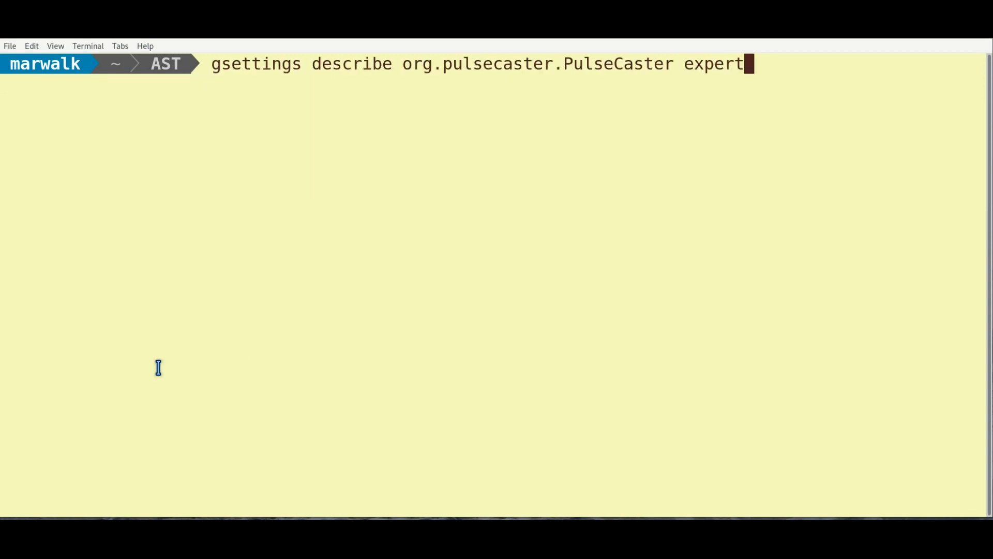
key(Return)
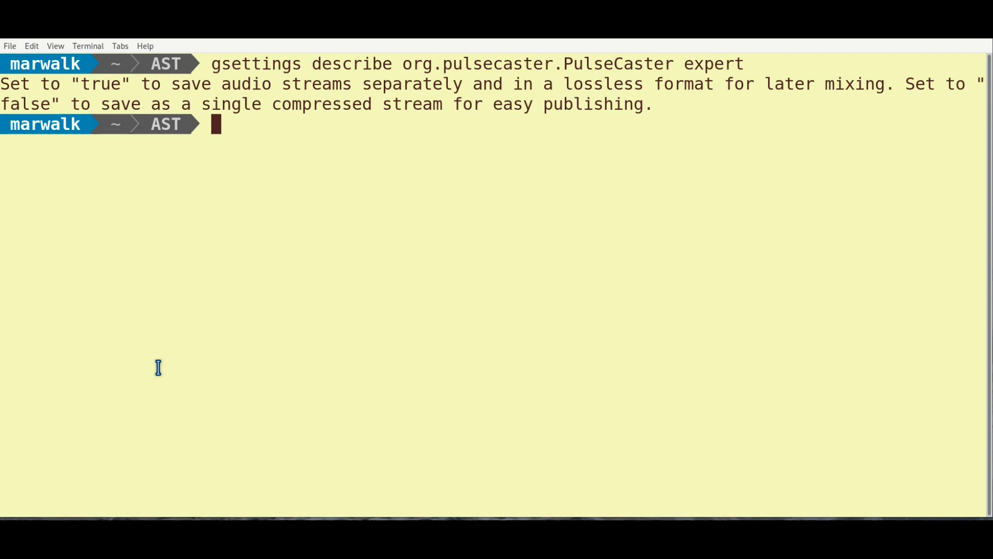
mouse_move(91, 301)
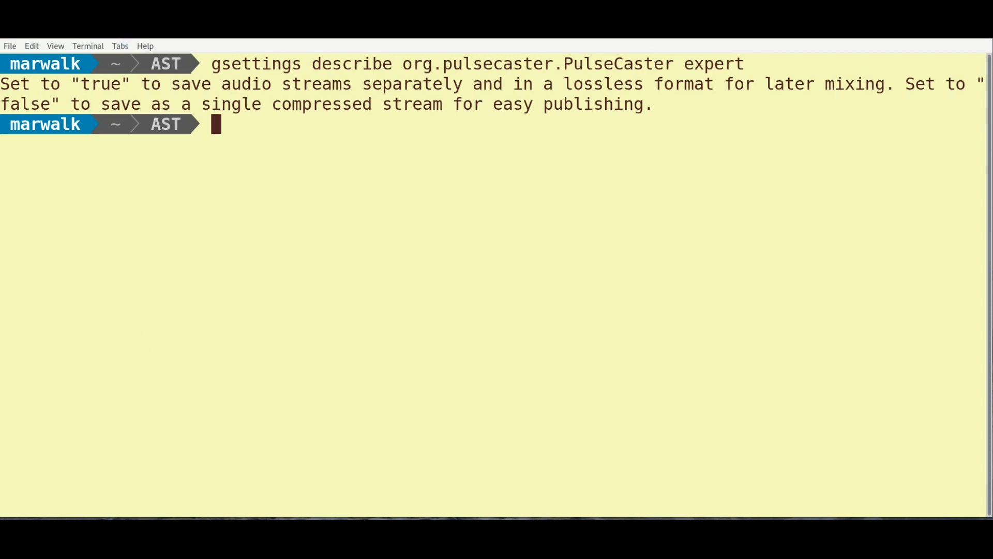
mouse_move(242, 222)
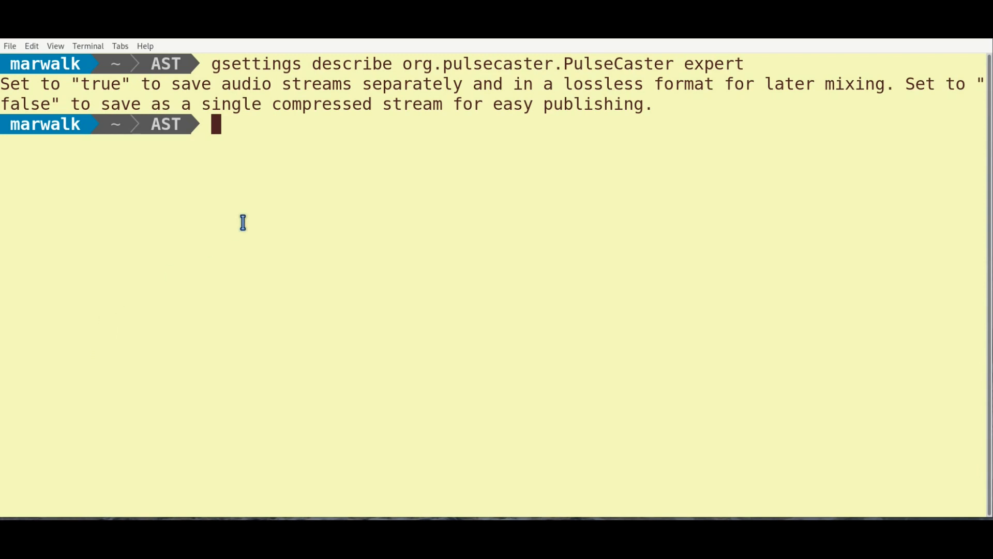
text(gsettings set org.pulsecaster.PulseCaster expert true)
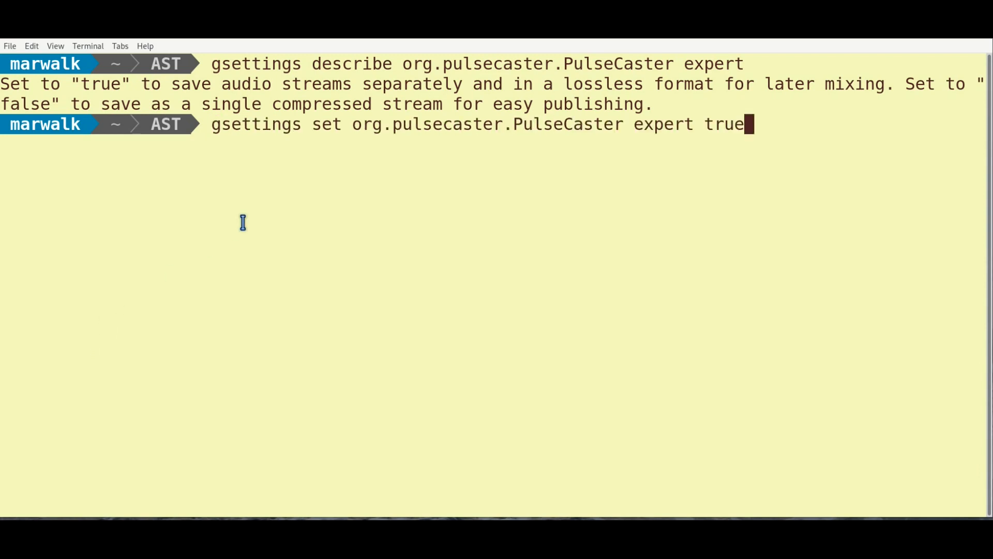
key(Return)
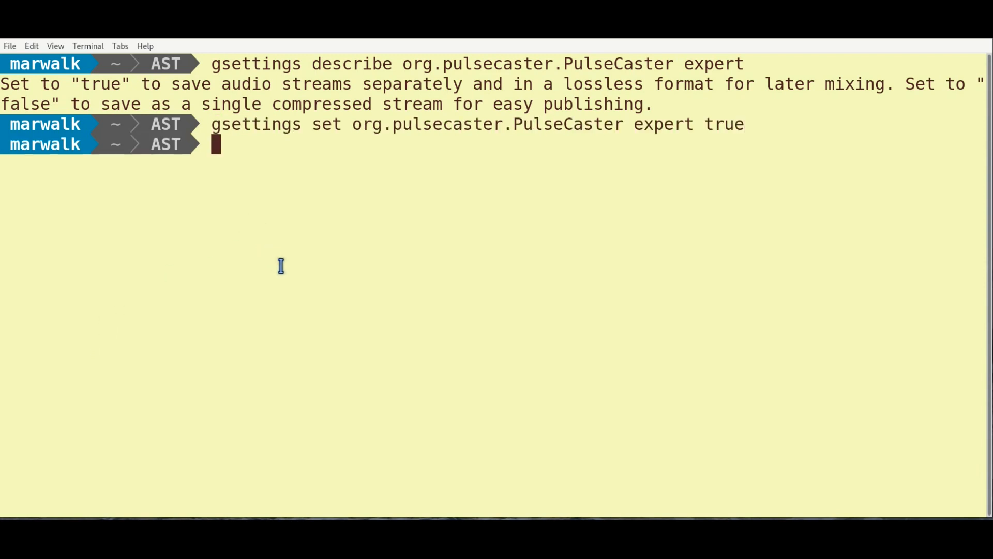
mouse_move(286, 272)
text(gsettings list-recursively org.pulsecaster.PulseCaster)
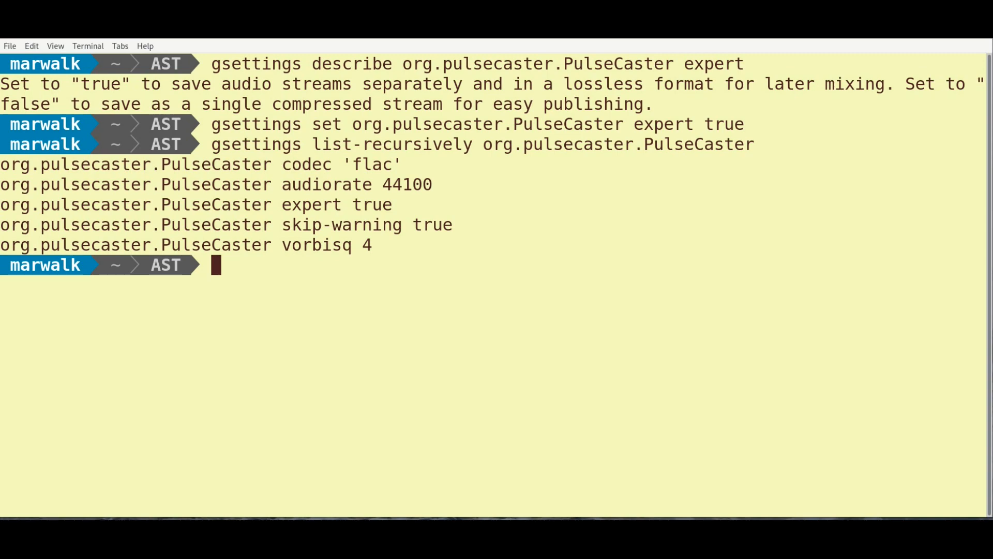
key(Return)
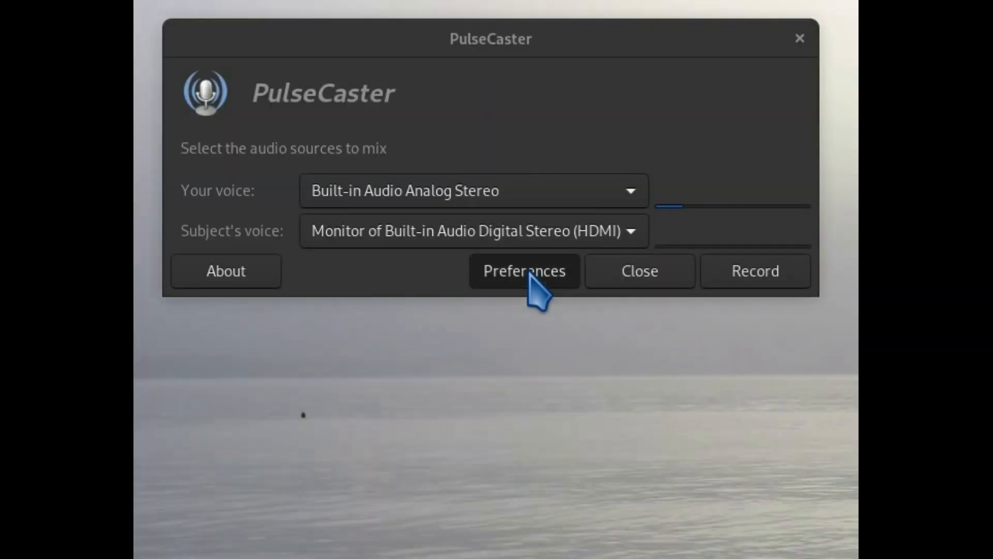
click(524, 270)
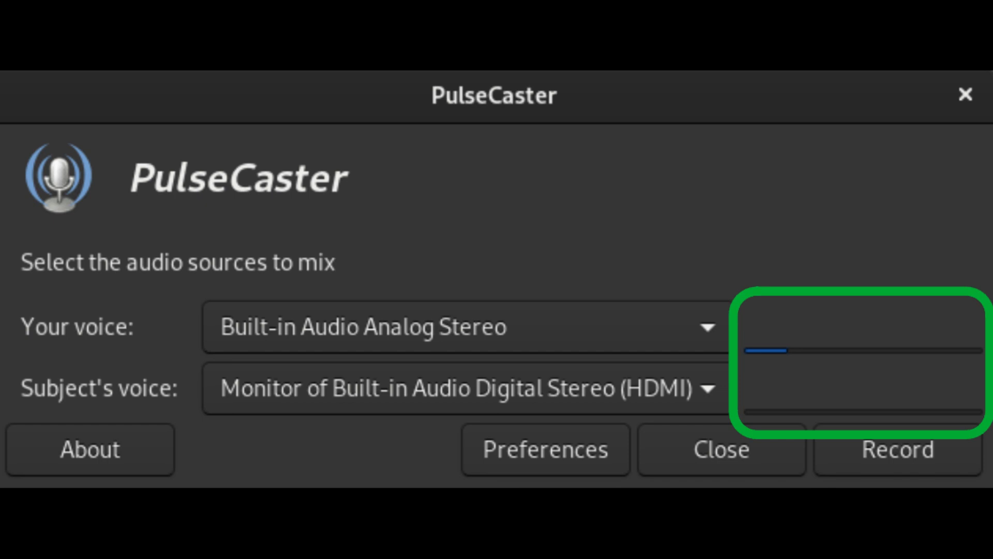
Record and stop a test saved as PCtest-1.wav and PCtest-2.wav, acknowledging the notice.
click(897, 450)
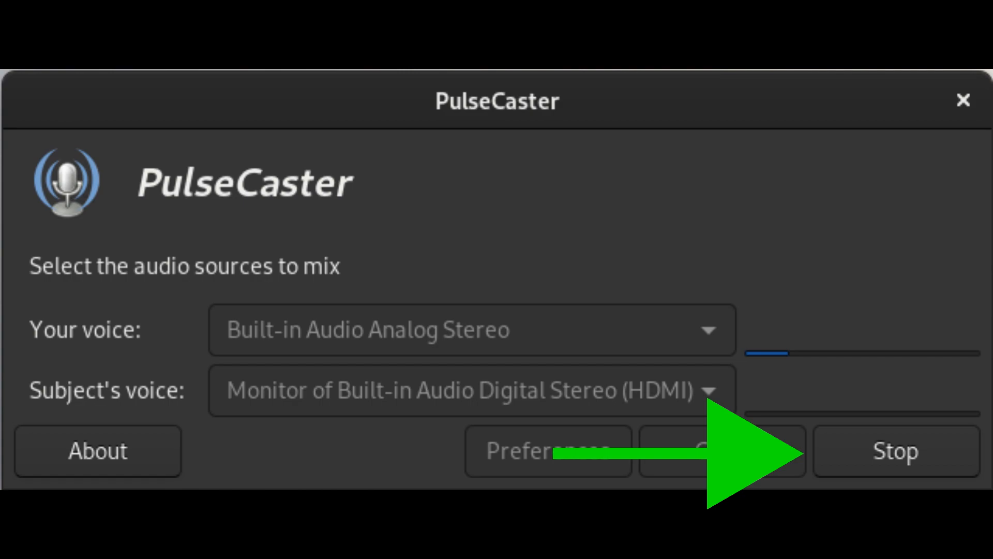
click(895, 450)
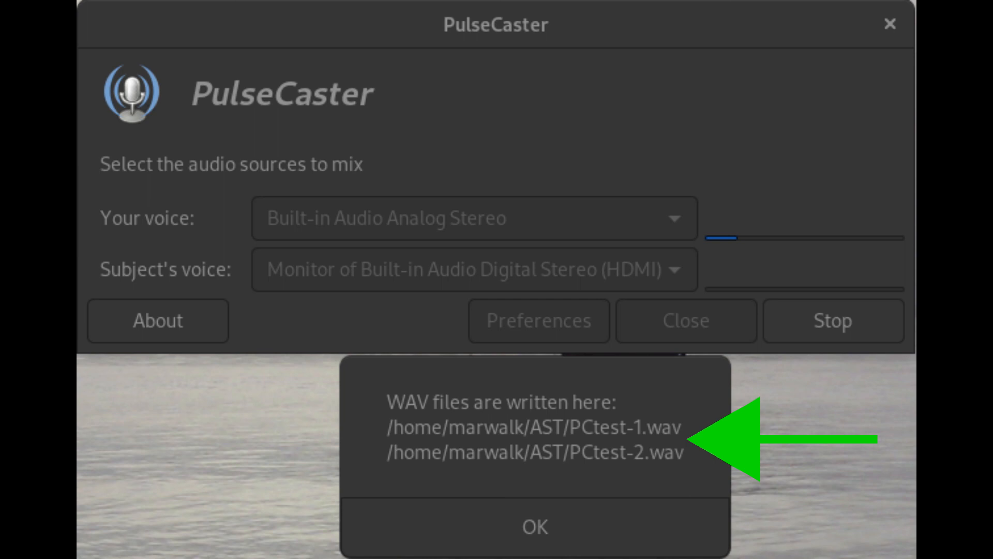
click(535, 525)
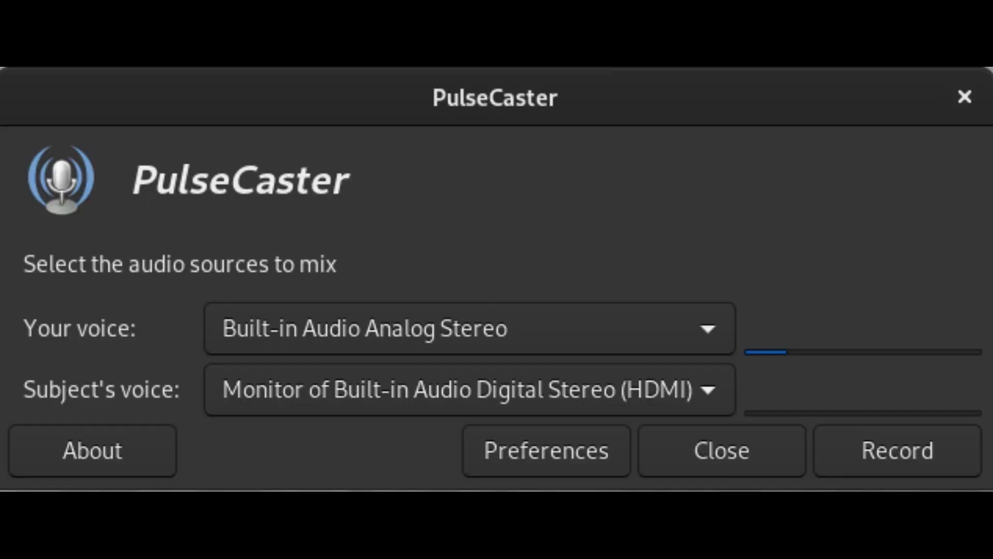